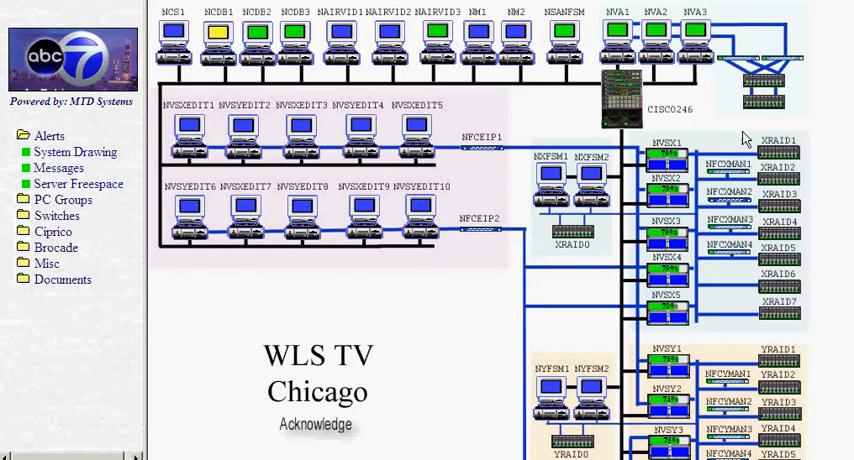
mouse_move(704, 136)
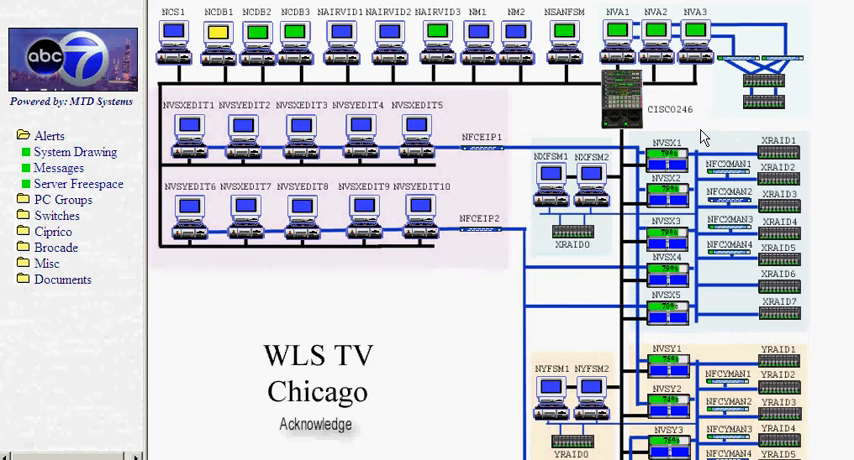
mouse_move(696, 222)
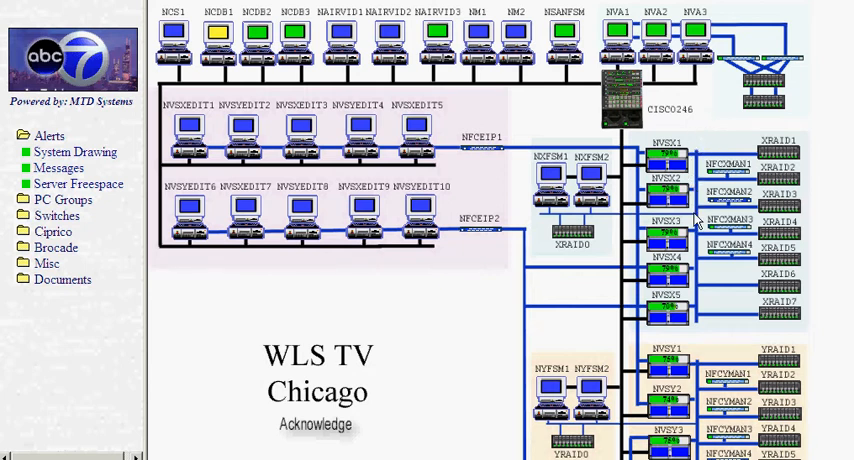
mouse_move(700, 352)
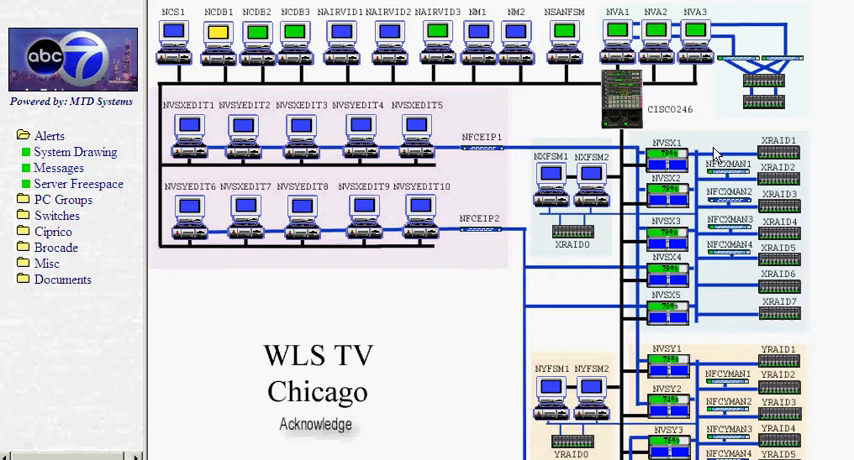
mouse_move(724, 172)
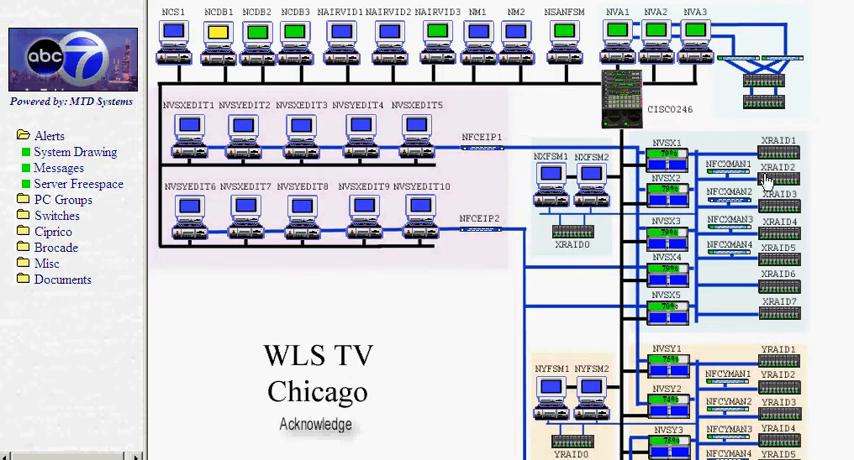
mouse_move(738, 308)
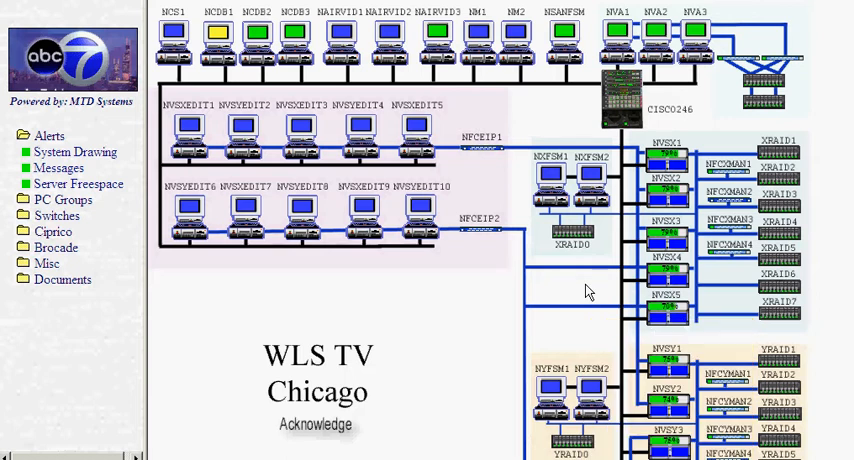
mouse_move(544, 164)
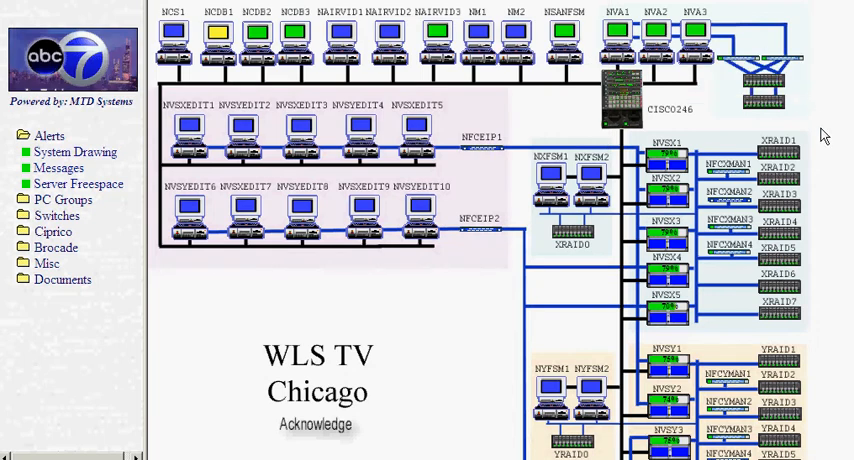
mouse_move(562, 344)
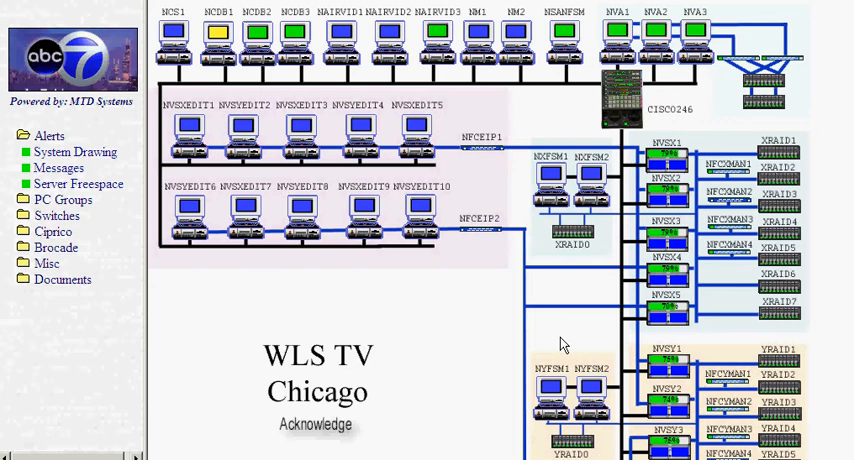
mouse_move(502, 332)
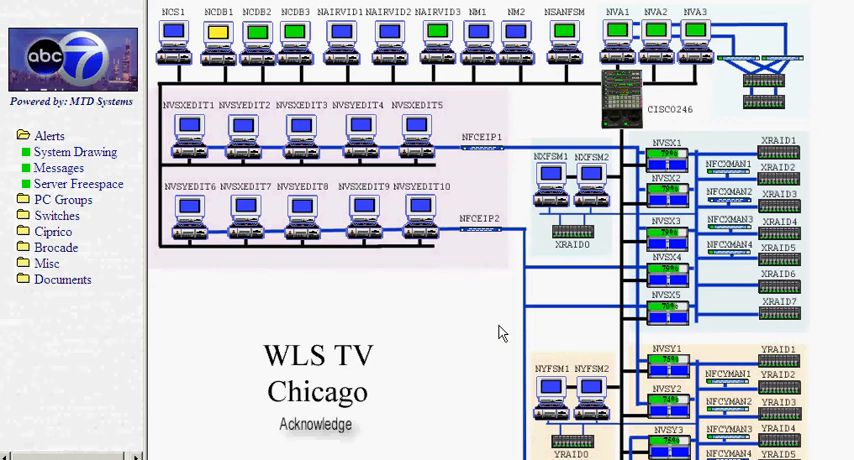
mouse_move(152, 268)
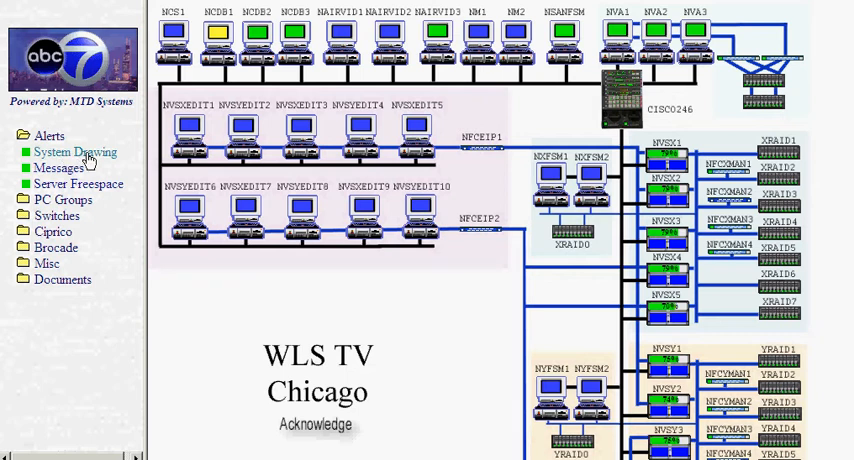
mouse_move(70, 168)
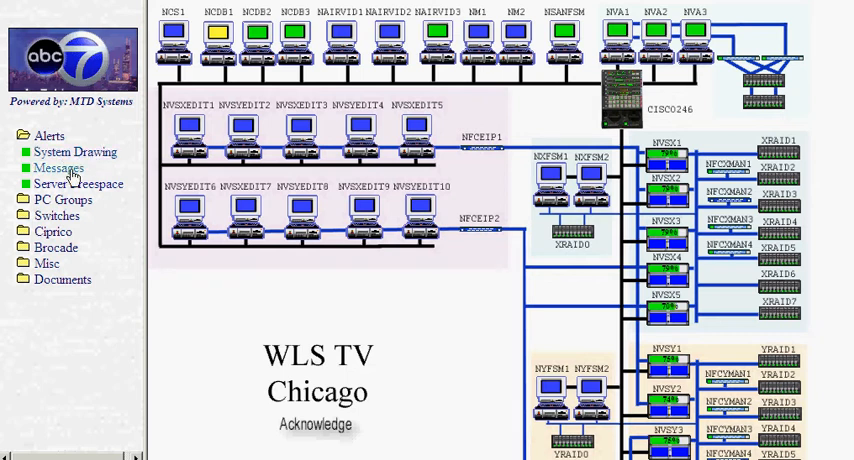
Load the WLS Messages log and scroll down through its device error and warning entries
left_click(58, 168)
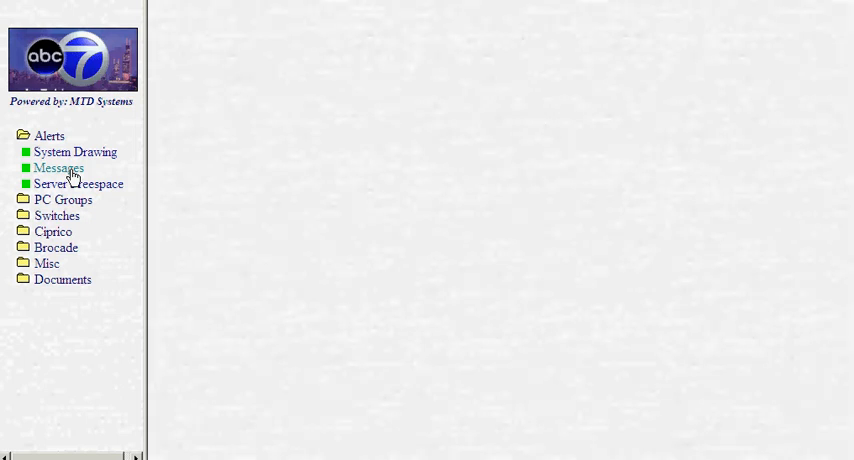
left_click(58, 168)
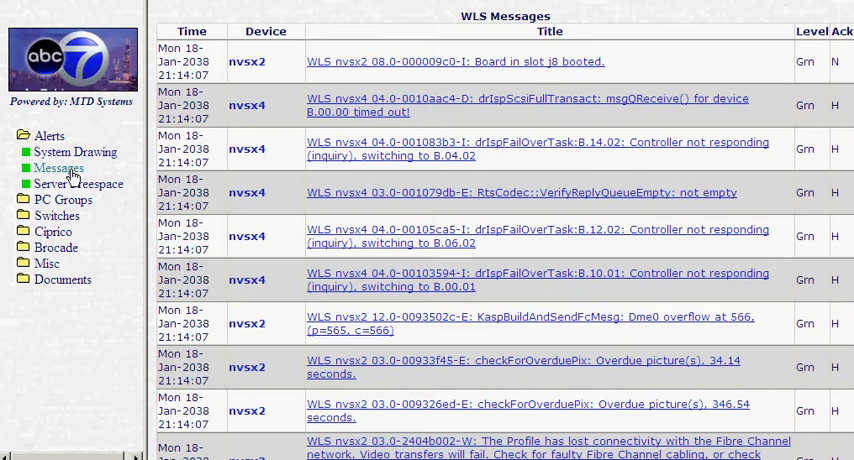
mouse_move(656, 344)
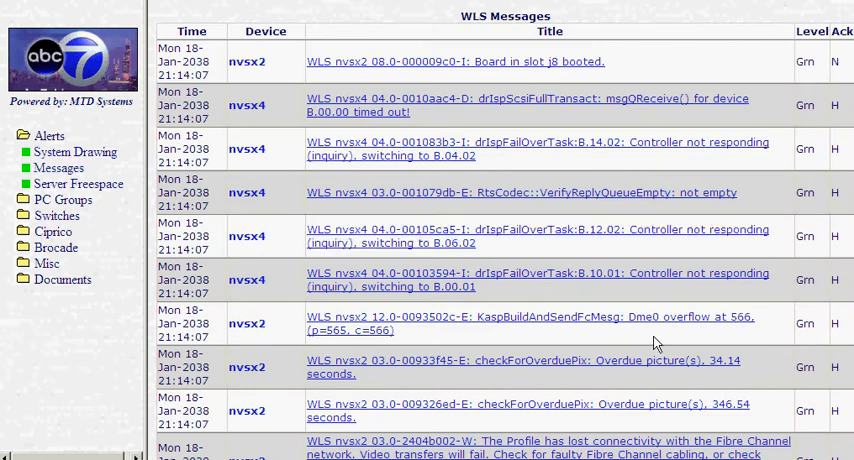
scroll("down", 3)
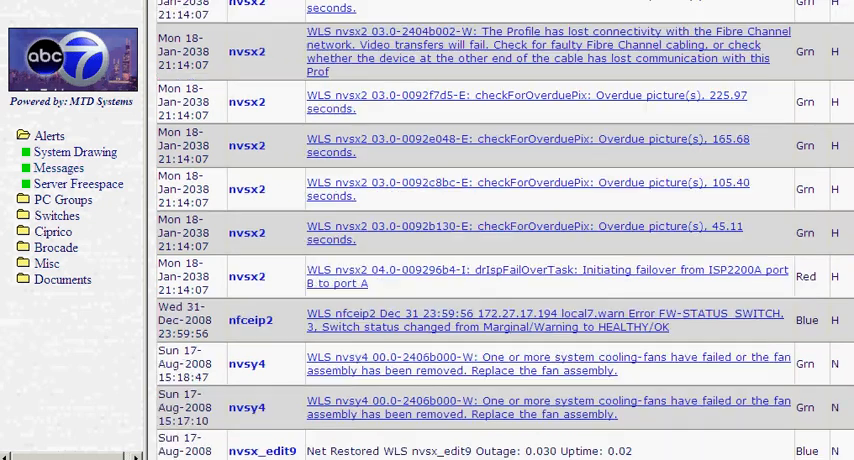
scroll("down", 3)
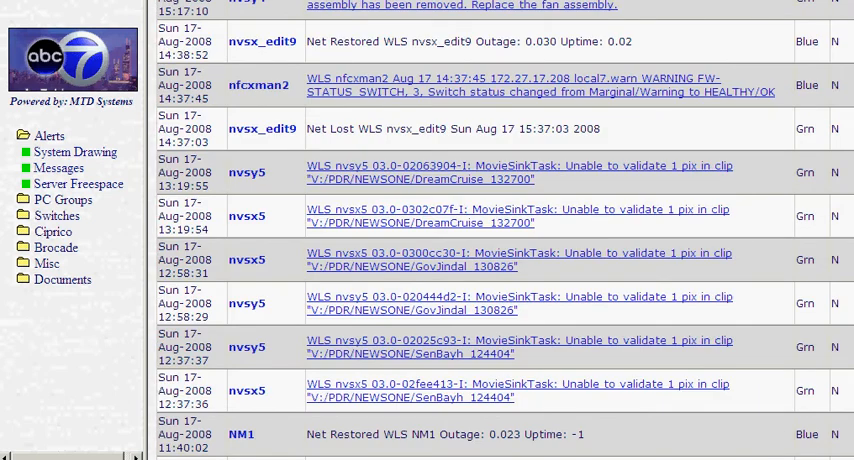
scroll("down", 3)
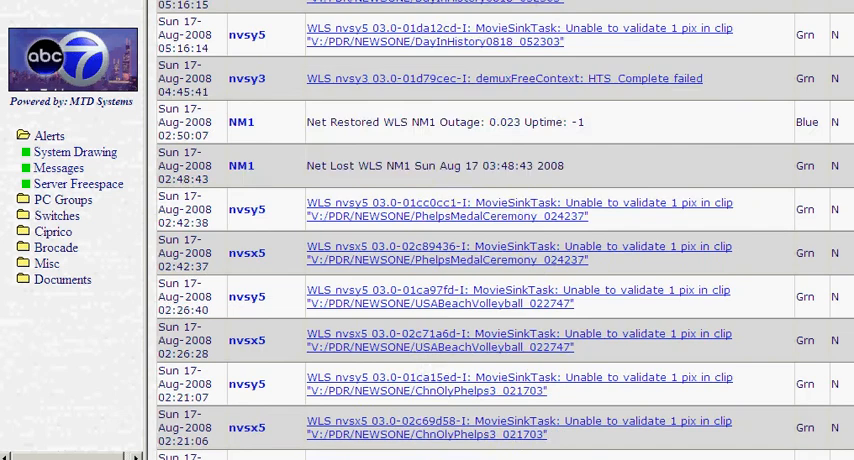
scroll("down", 3)
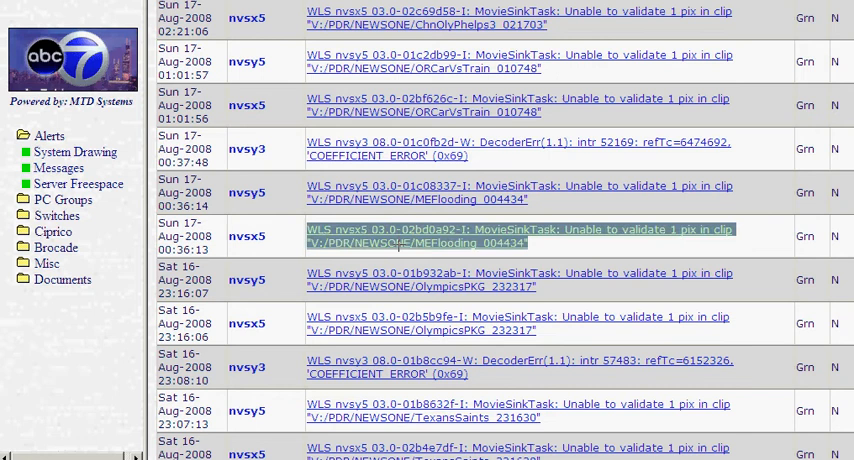
Clear the accidental text selection and continue down to the mid-August 2008 alerts
left_click(520, 236)
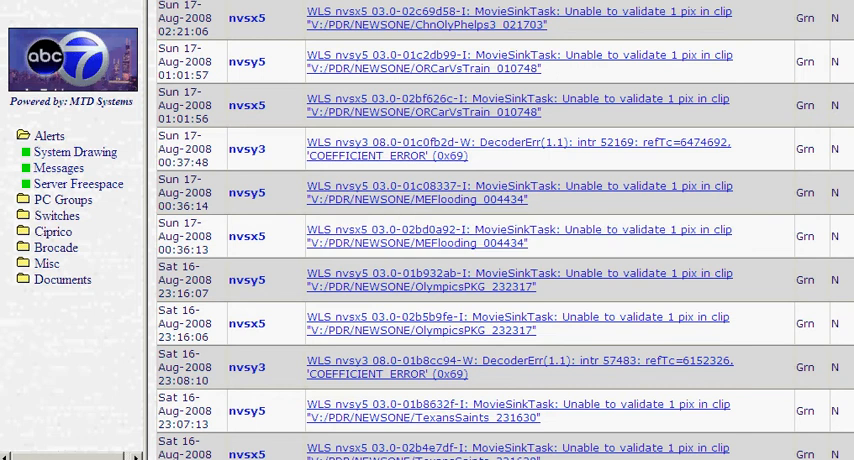
scroll("down", 3)
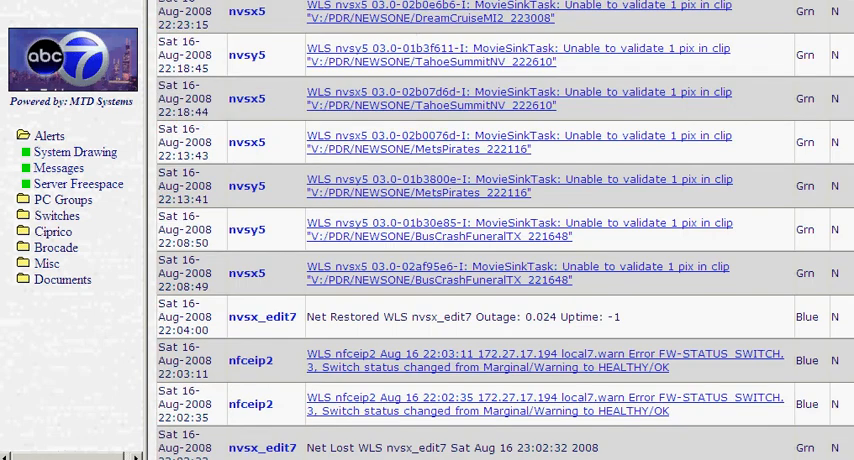
scroll("down", 3)
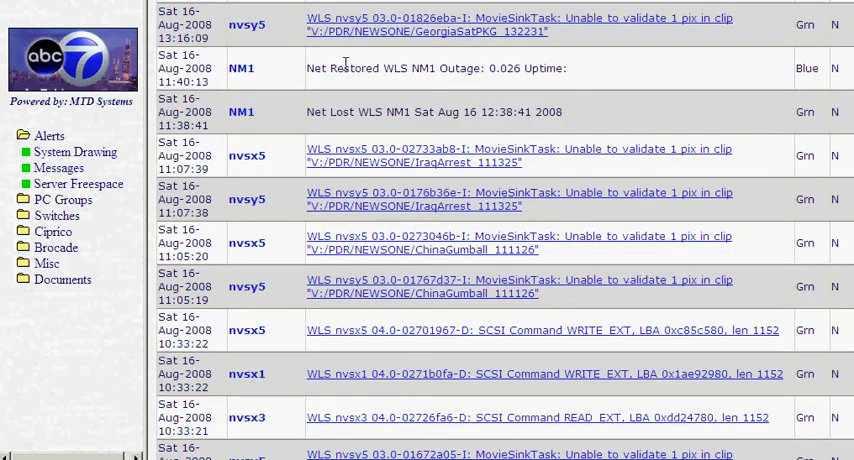
mouse_move(20, 200)
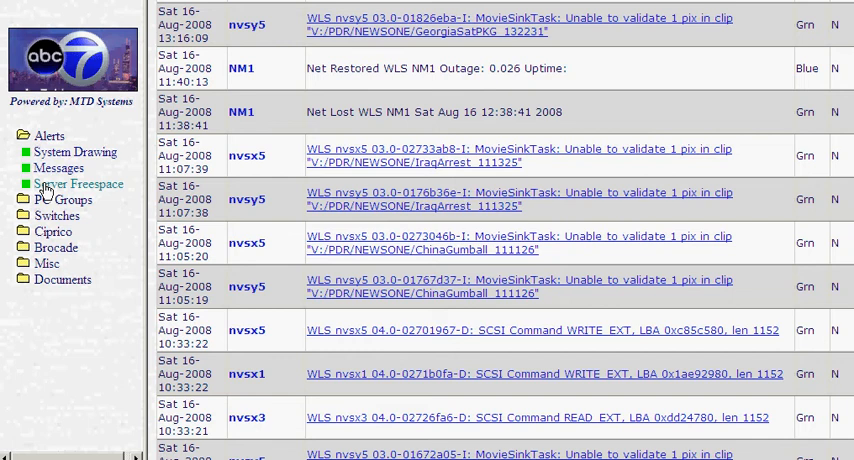
Show the WLS Server Freespace page with disk-space graphs for each nvsx server
left_click(76, 184)
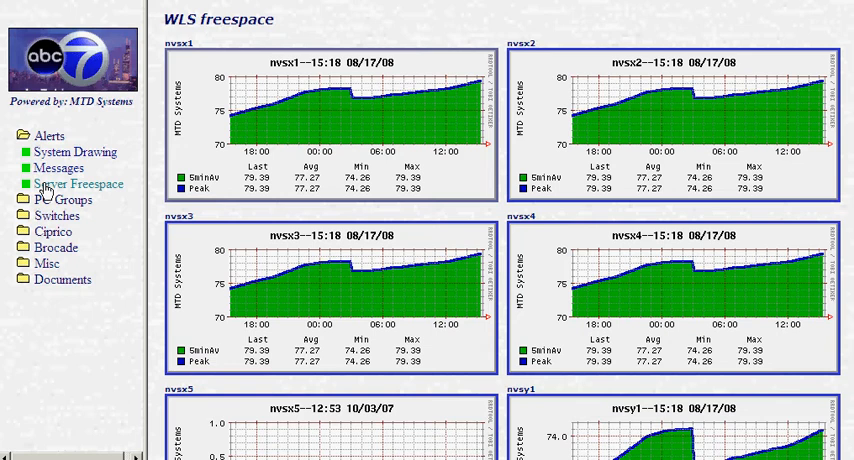
mouse_move(472, 100)
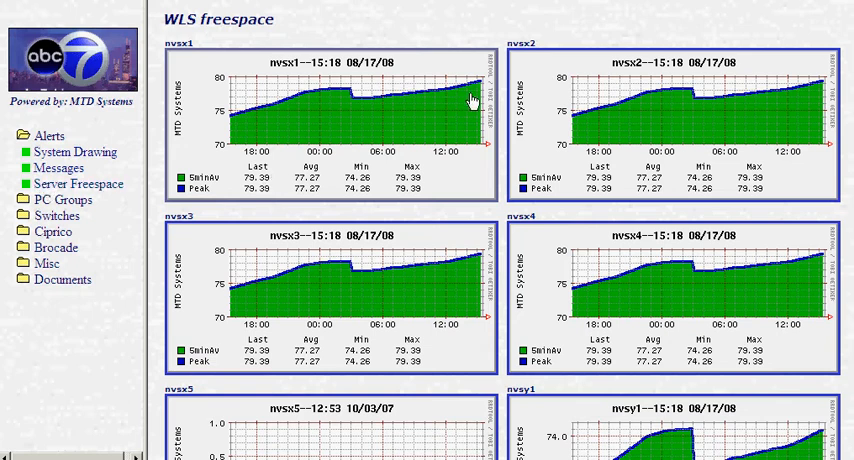
mouse_move(292, 164)
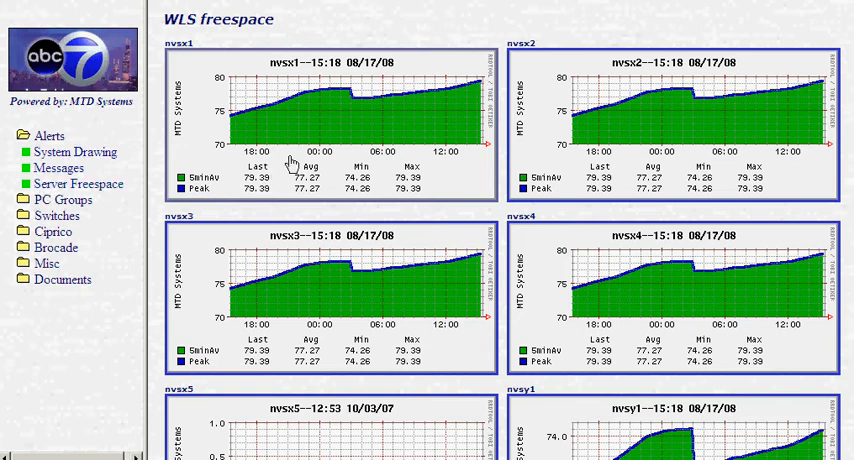
mouse_move(470, 98)
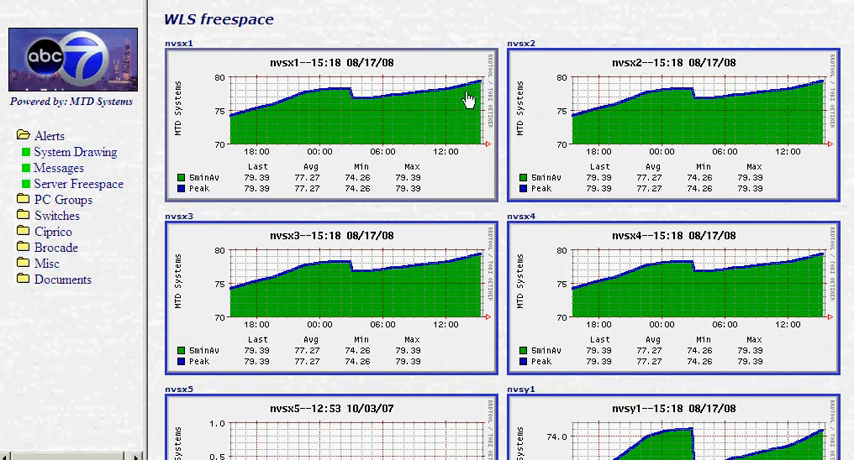
mouse_move(390, 104)
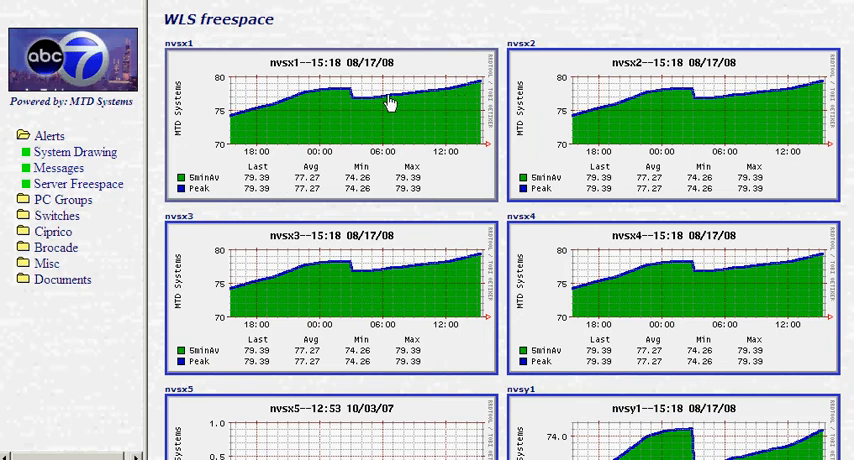
mouse_move(380, 104)
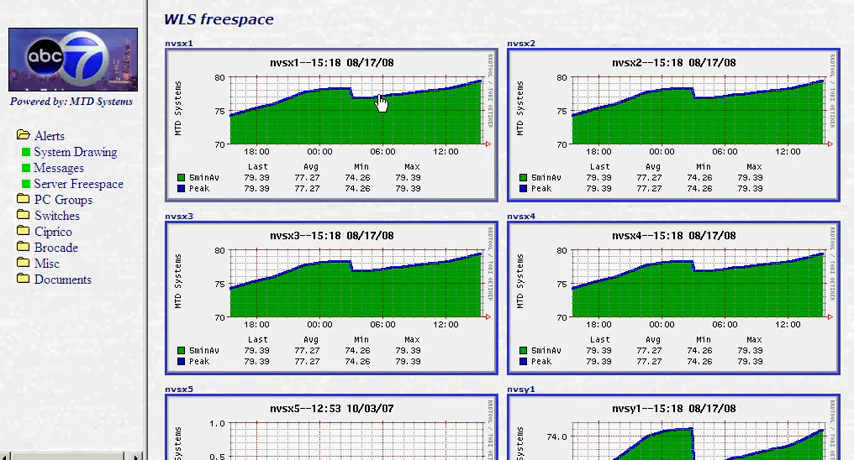
mouse_move(240, 116)
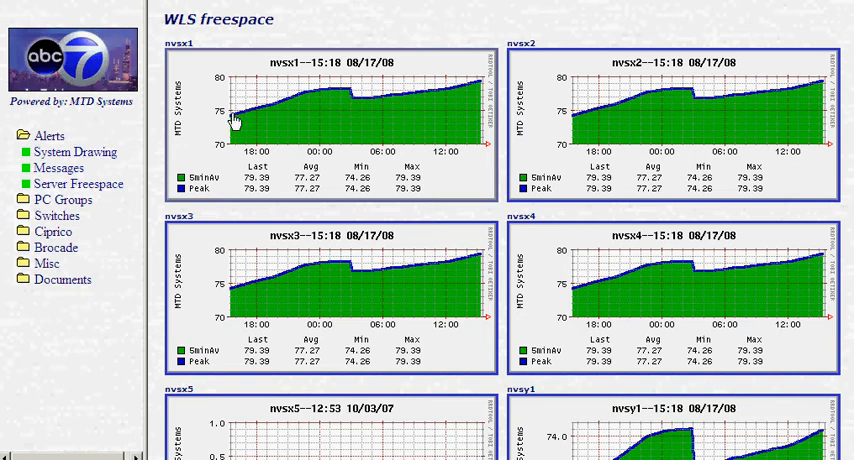
mouse_move(398, 302)
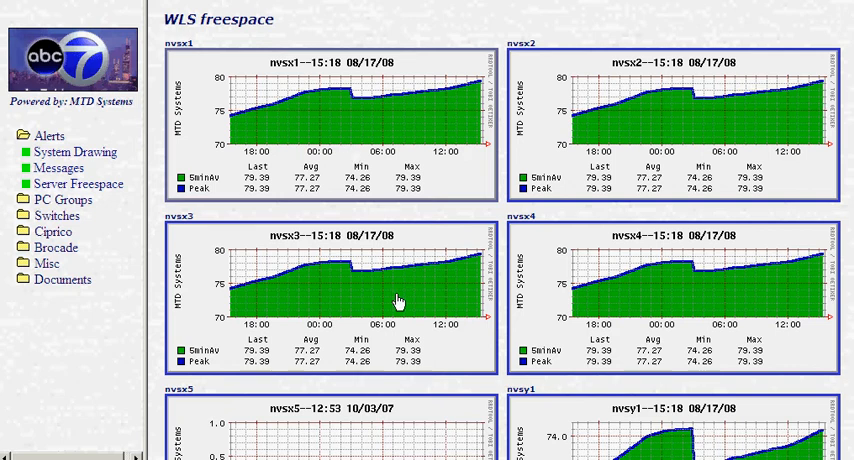
mouse_move(438, 140)
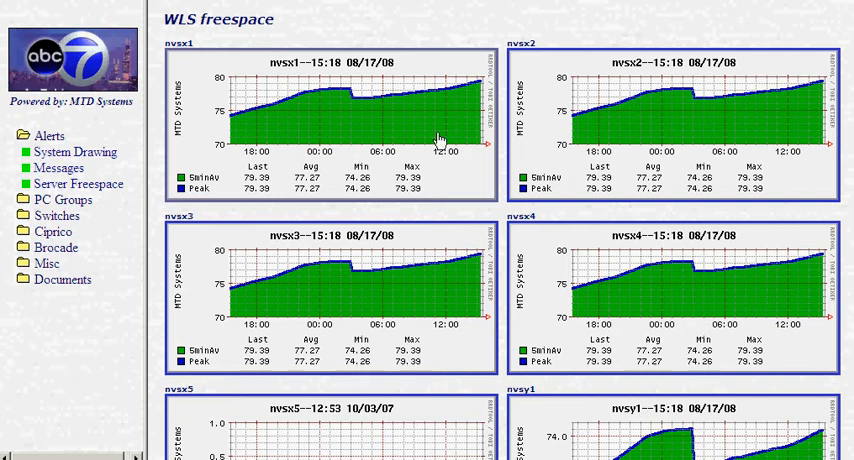
mouse_move(364, 132)
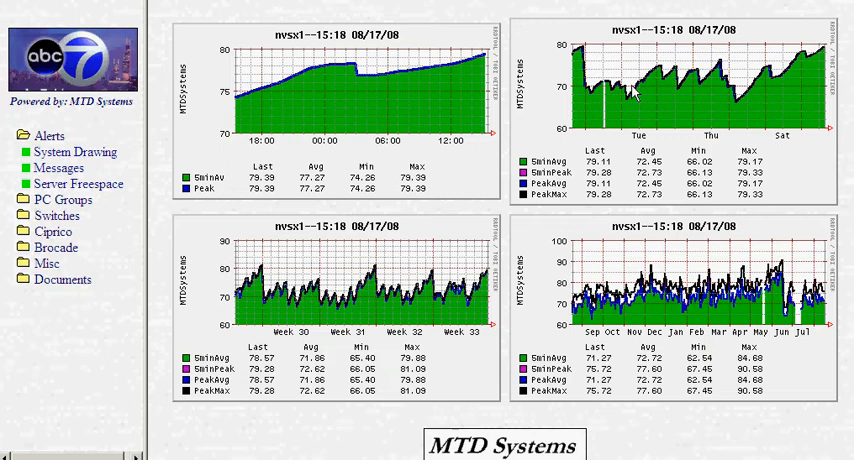
mouse_move(684, 100)
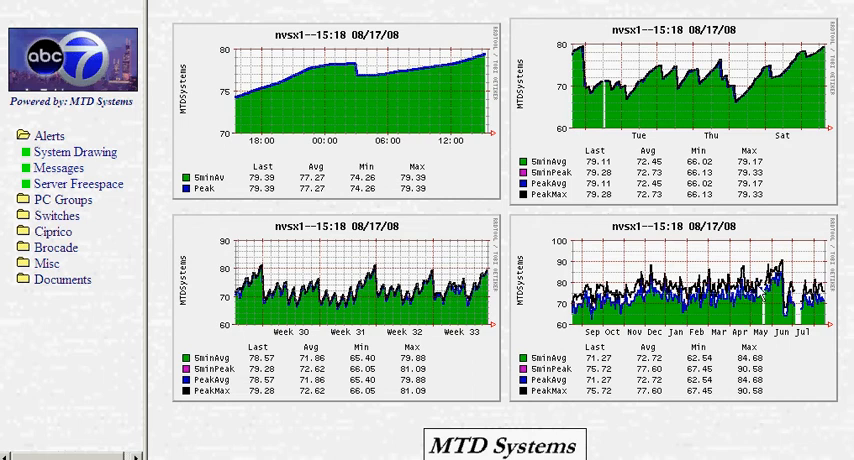
mouse_move(720, 104)
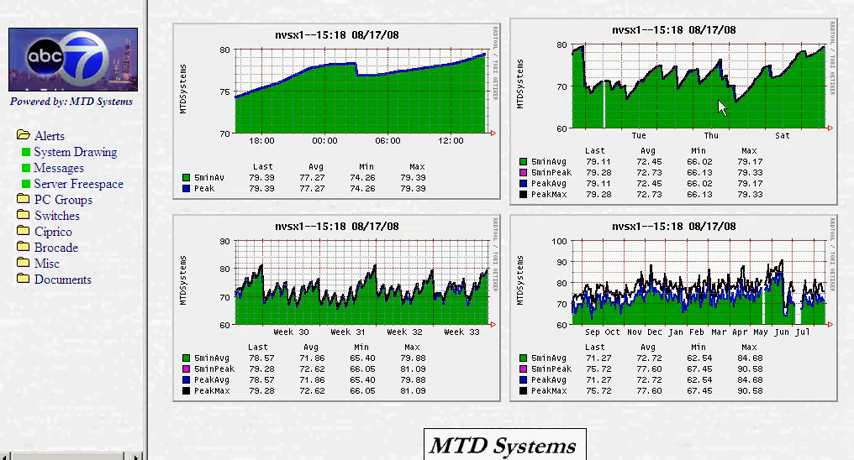
mouse_move(20, 204)
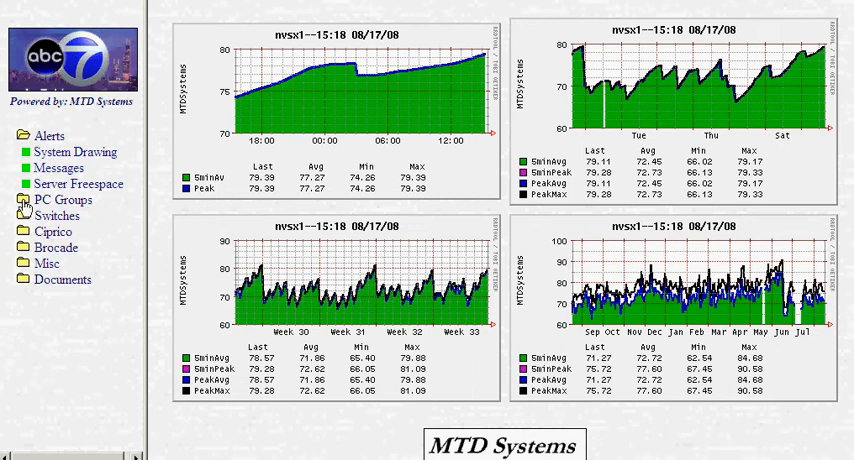
Expand PC Groups and review nvsx1's processor, memory, context-switch, files-open and uptime graphs
left_click(22, 200)
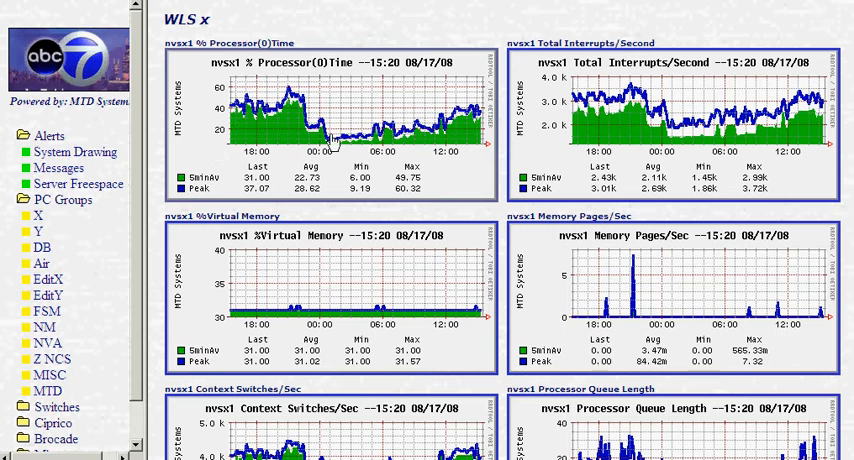
mouse_move(376, 144)
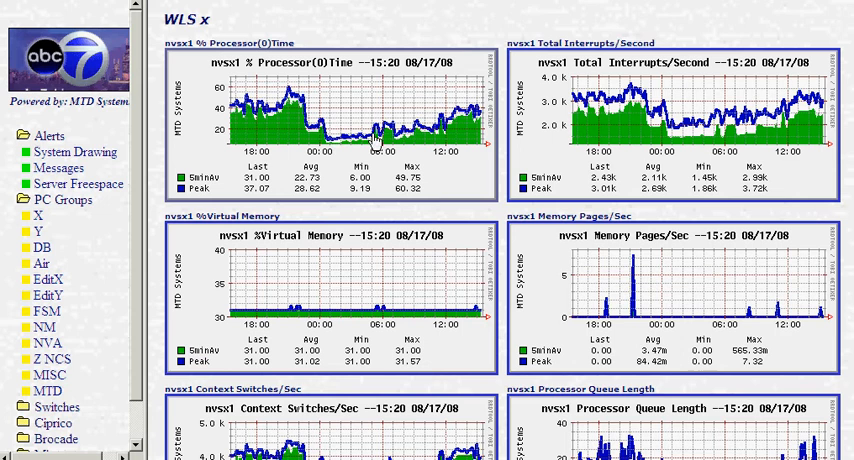
mouse_move(454, 148)
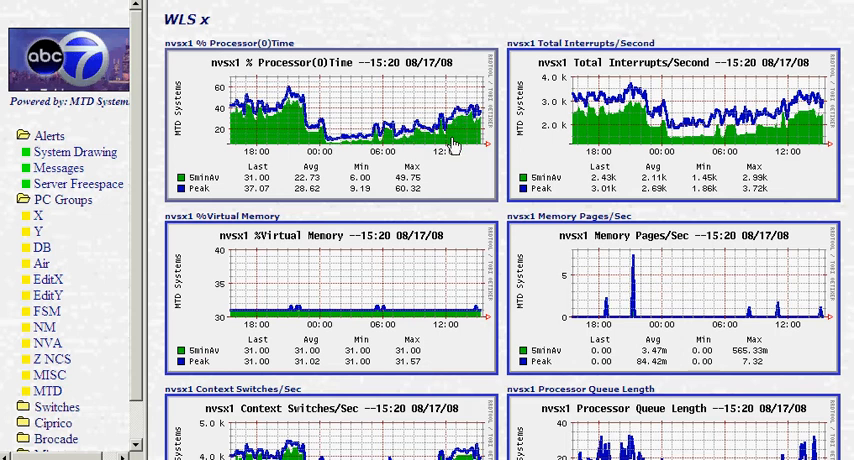
mouse_move(478, 118)
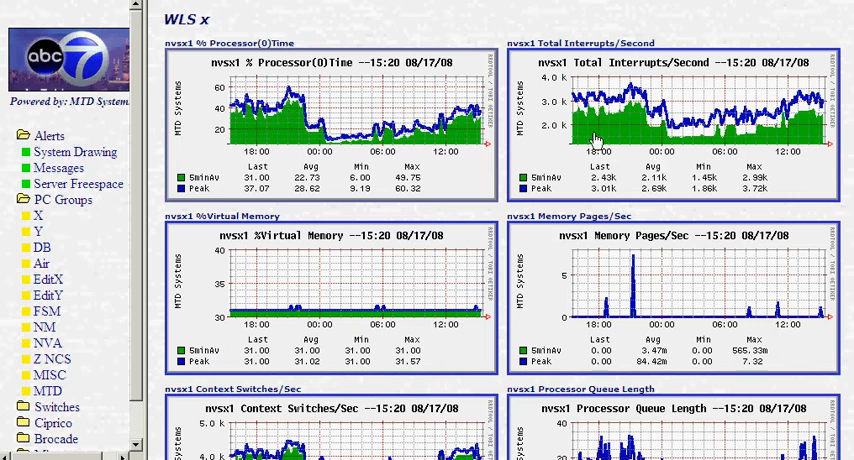
mouse_move(344, 310)
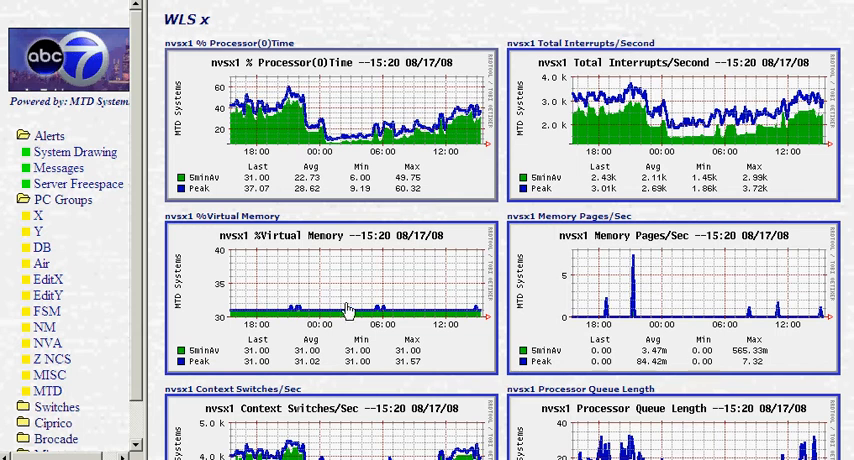
mouse_move(472, 316)
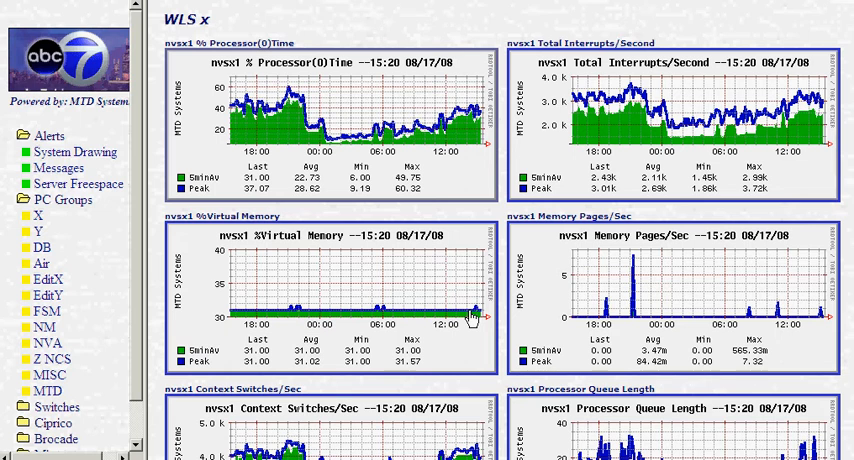
mouse_move(470, 318)
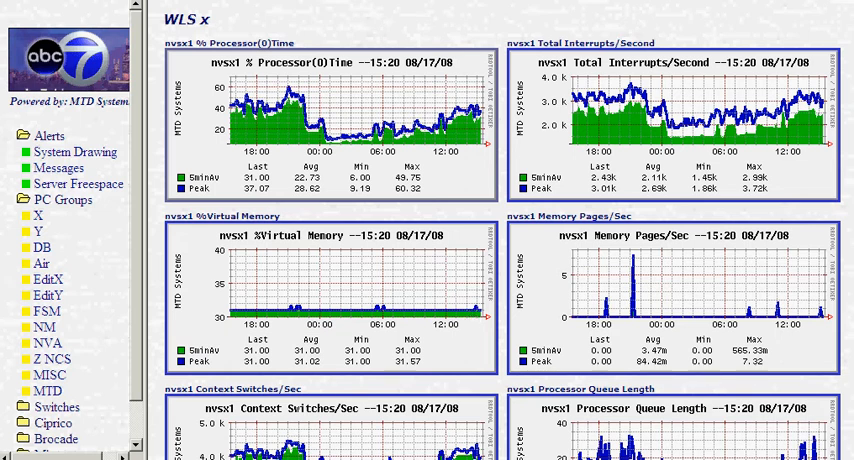
scroll("down", 3)
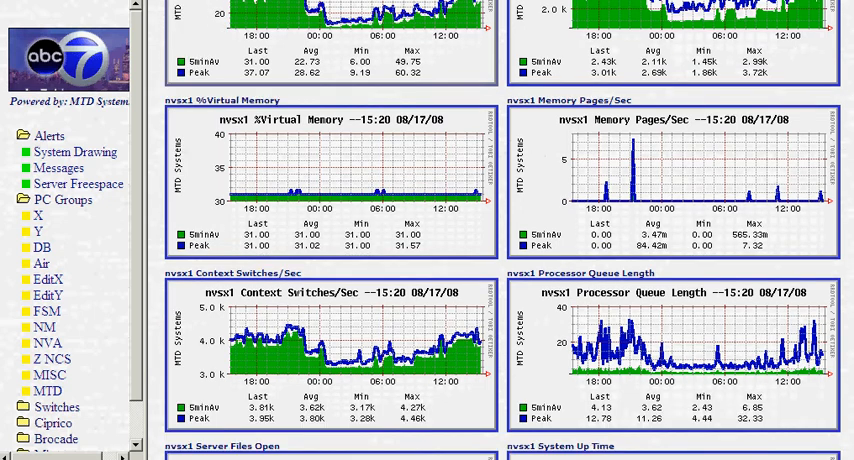
scroll("down", 3)
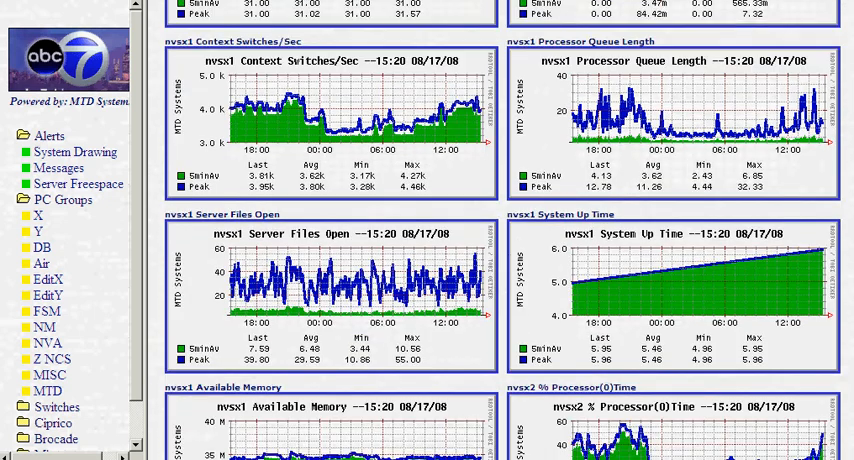
scroll("down", 3)
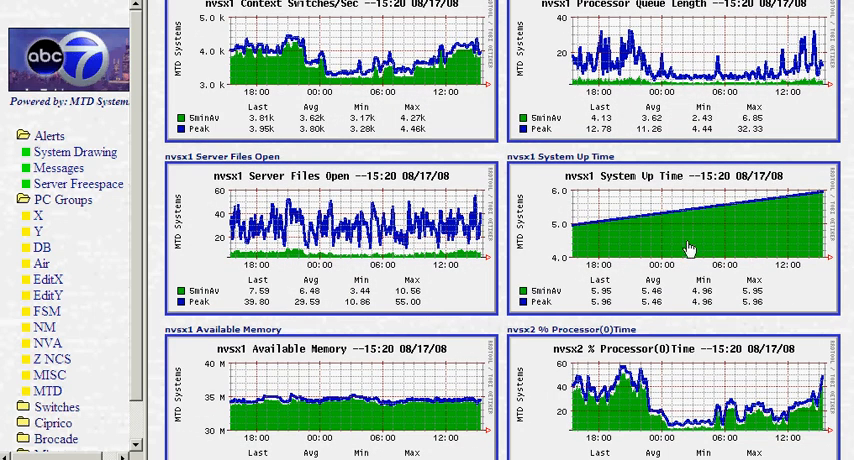
mouse_move(820, 200)
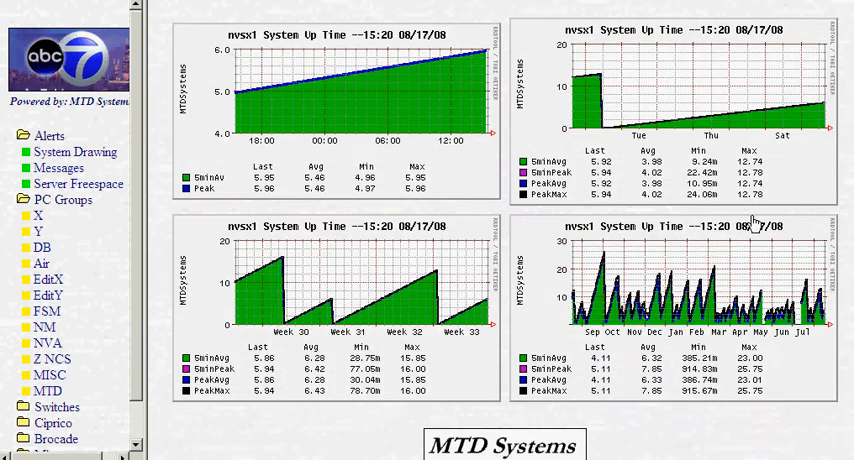
mouse_move(452, 114)
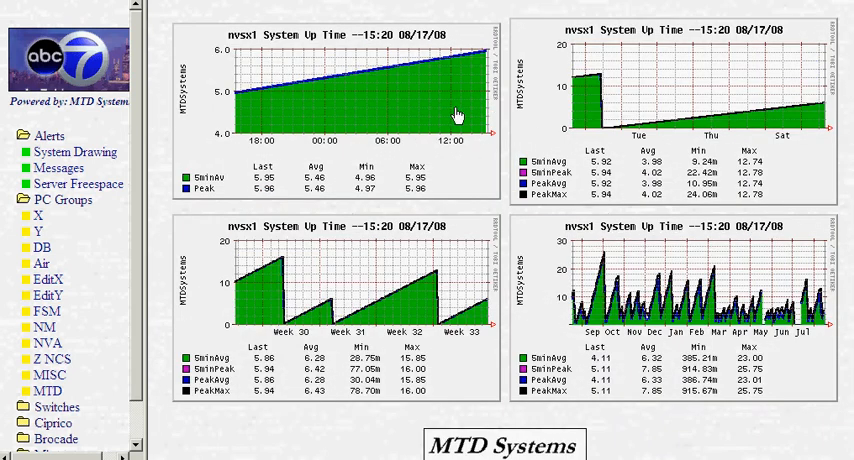
mouse_move(568, 120)
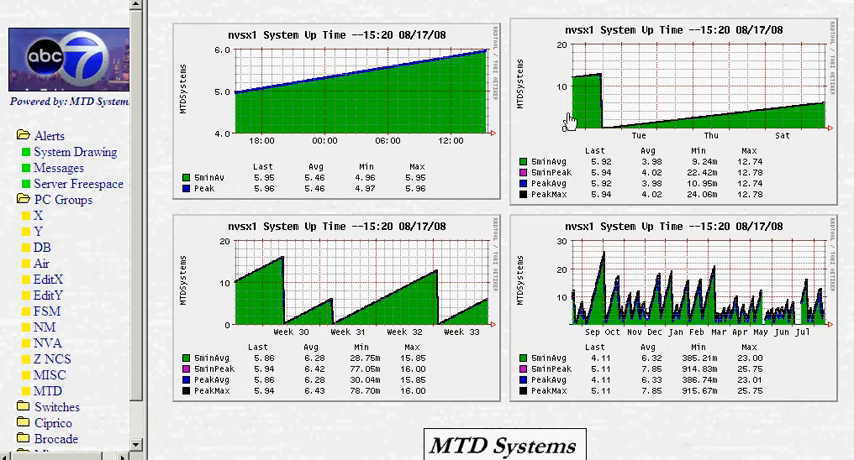
mouse_move(818, 112)
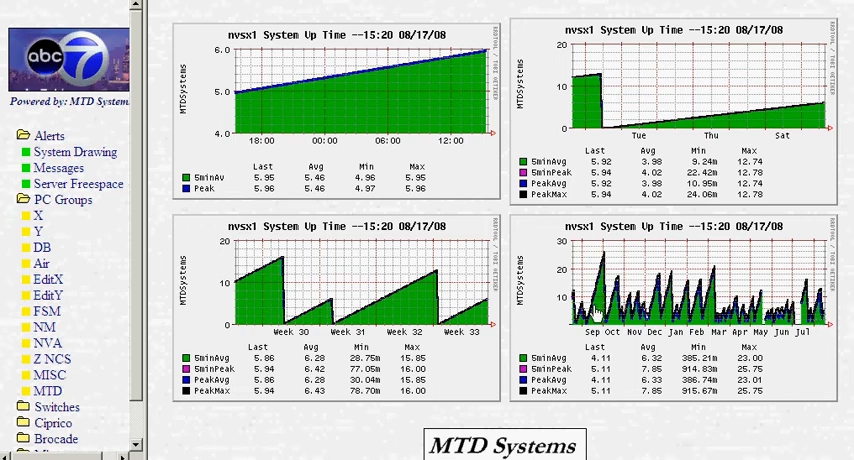
mouse_move(424, 312)
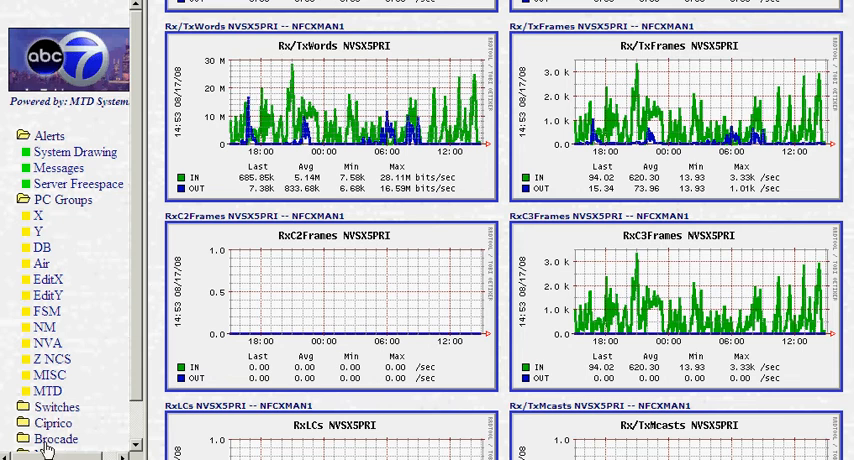
mouse_move(194, 210)
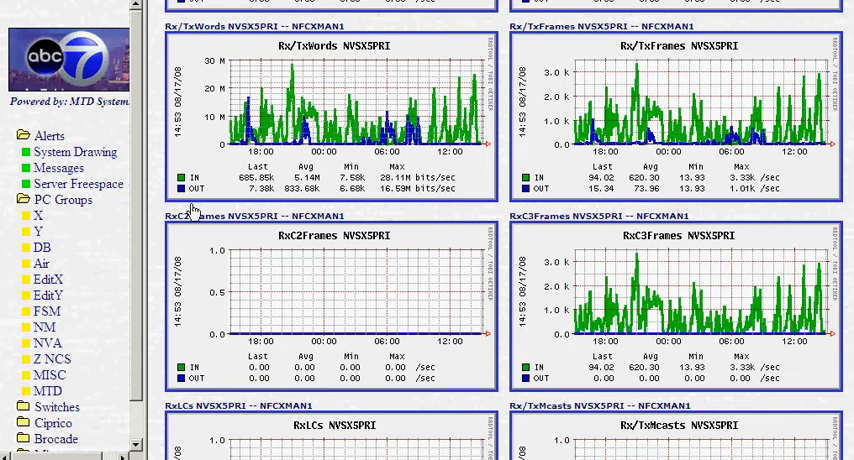
mouse_move(700, 100)
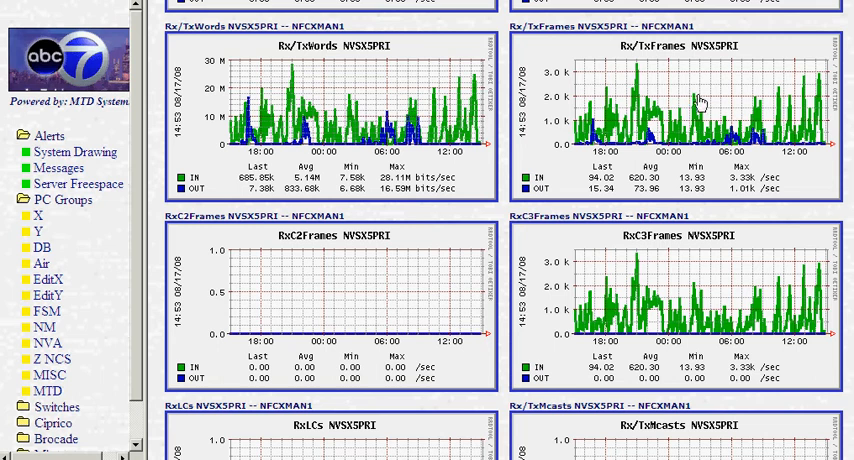
mouse_move(822, 418)
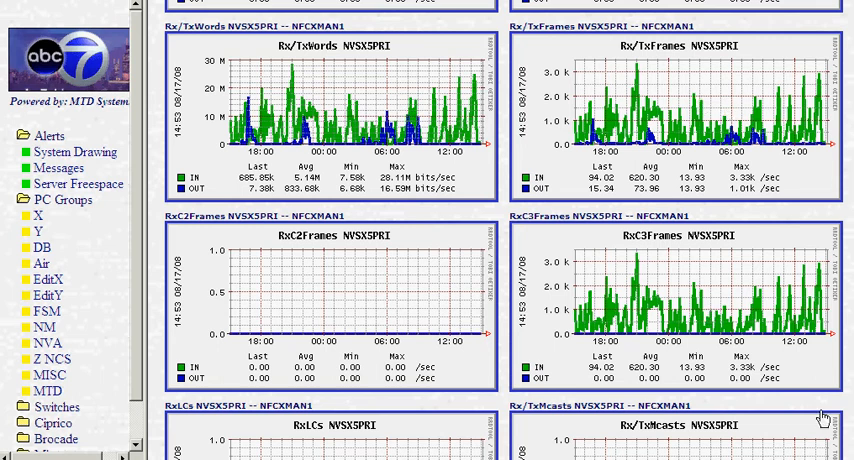
mouse_move(822, 420)
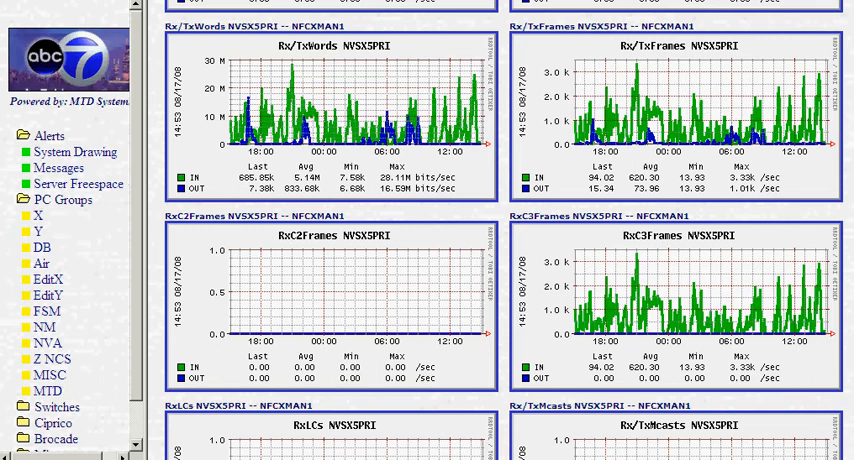
scroll("down", 3)
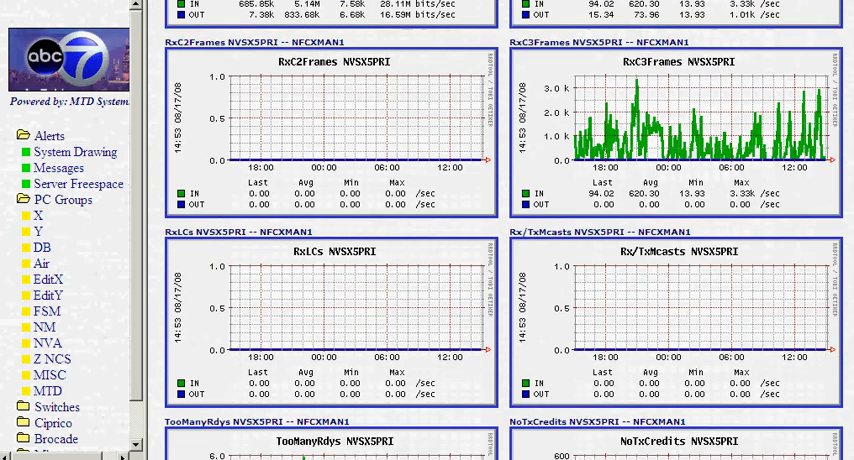
scroll("down", 3)
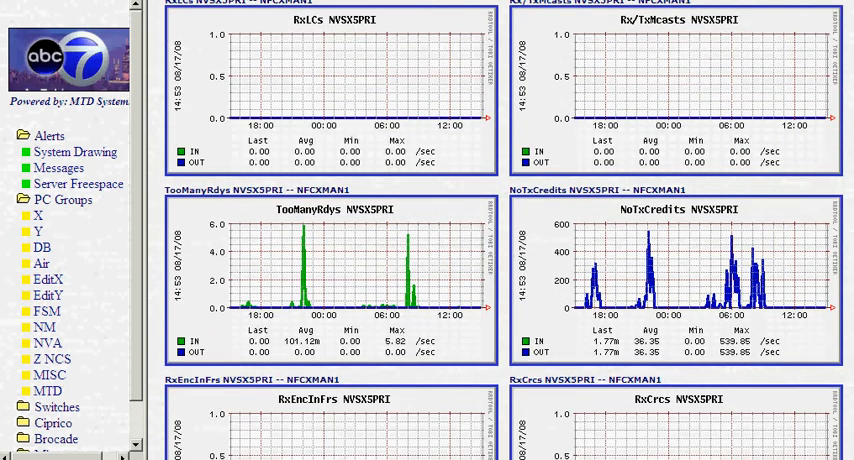
scroll("down", 3)
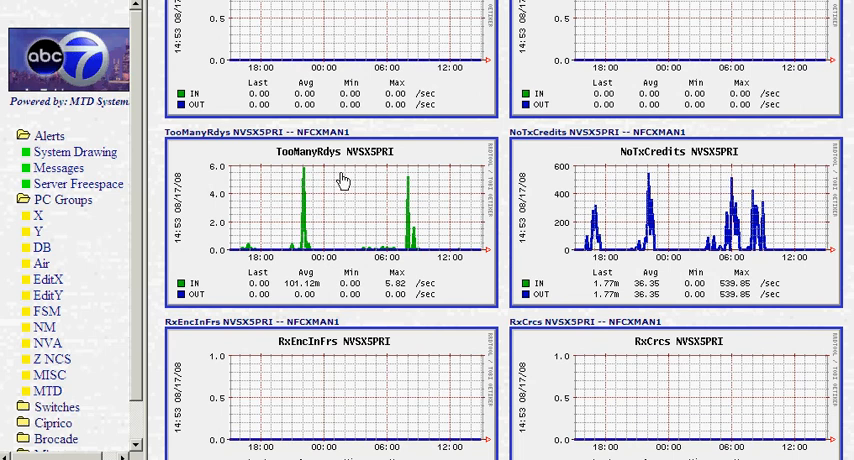
mouse_move(344, 180)
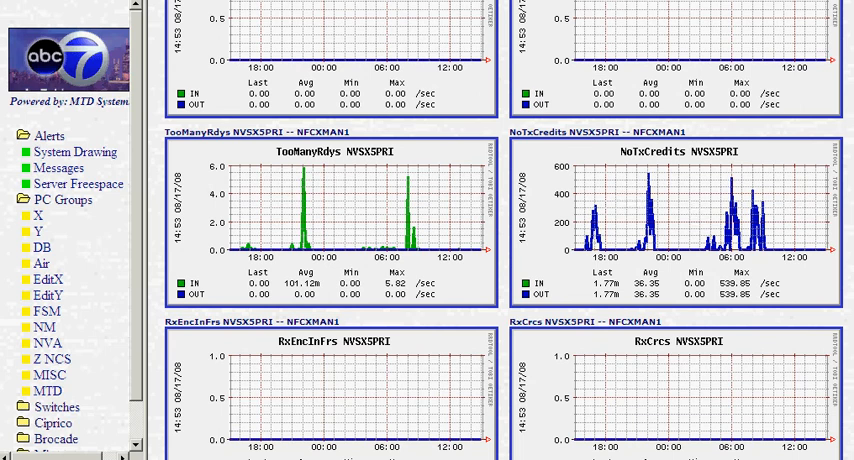
scroll("down", 3)
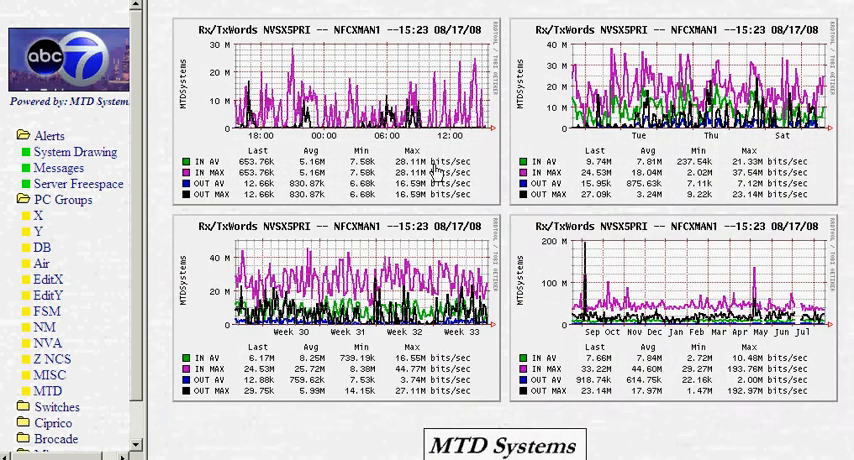
mouse_move(288, 150)
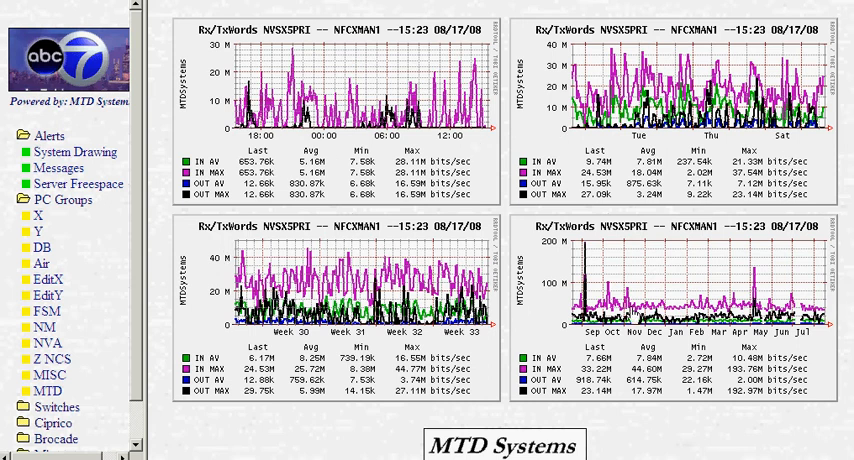
mouse_move(180, 224)
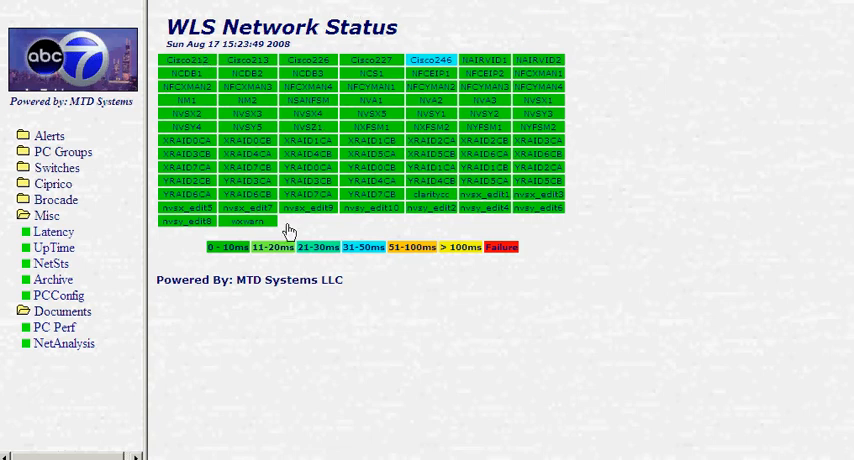
mouse_move(364, 256)
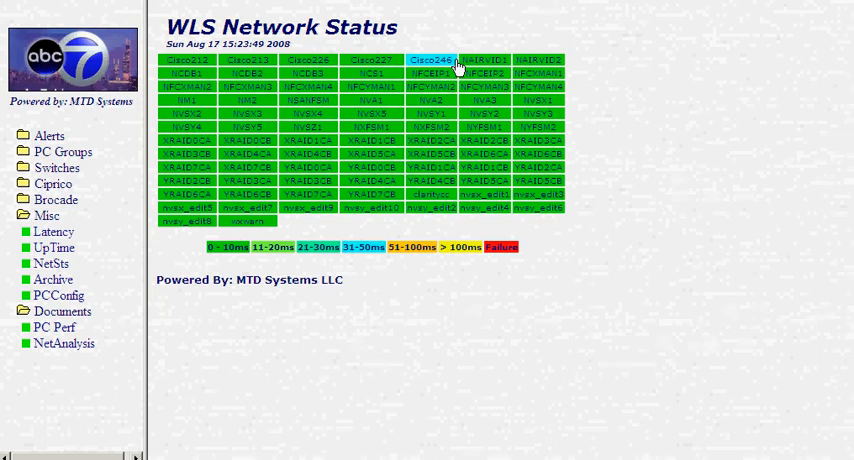
mouse_move(392, 252)
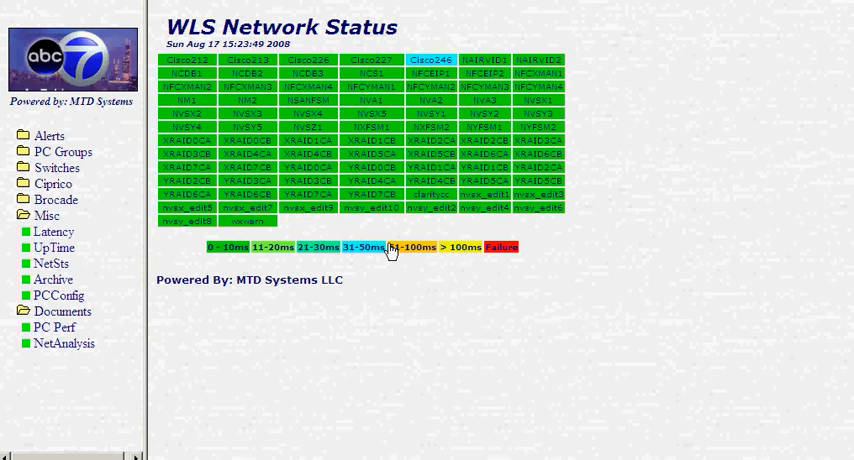
mouse_move(450, 70)
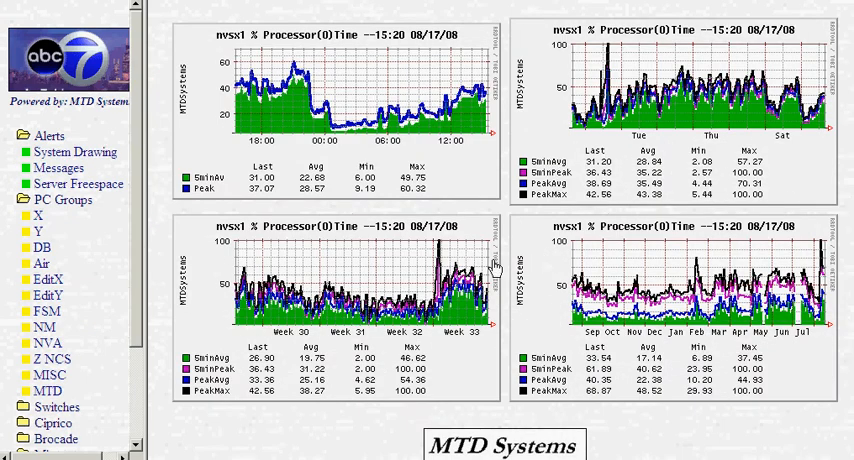
mouse_move(204, 430)
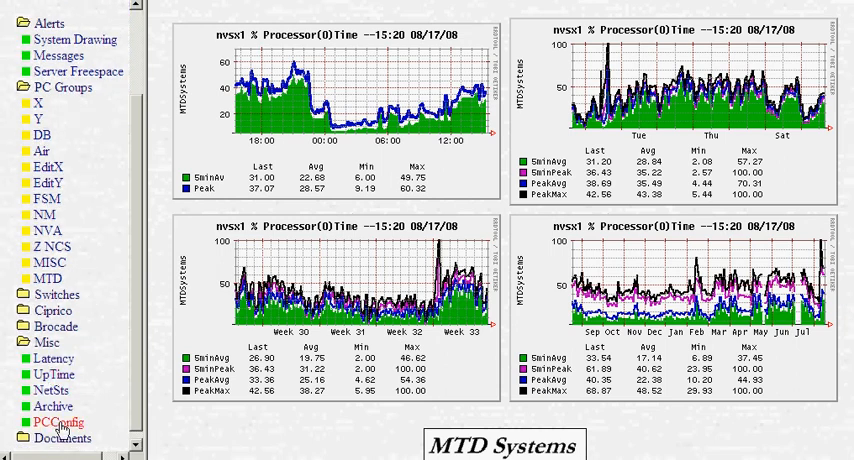
Show the /WLS/pcconfig directory listing of configuration and text files from 2004–2008
left_click(56, 420)
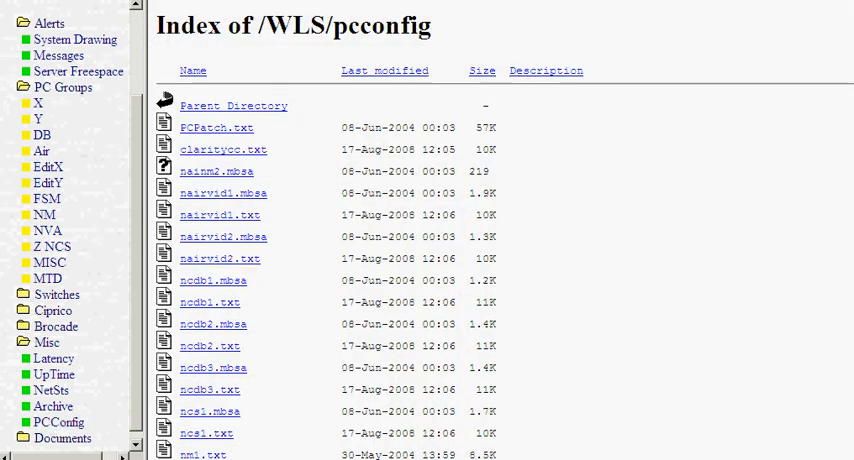
Scroll the /WLS/pcconfig index down to the nvsx and nvsx_edit entries
scroll("down", 3)
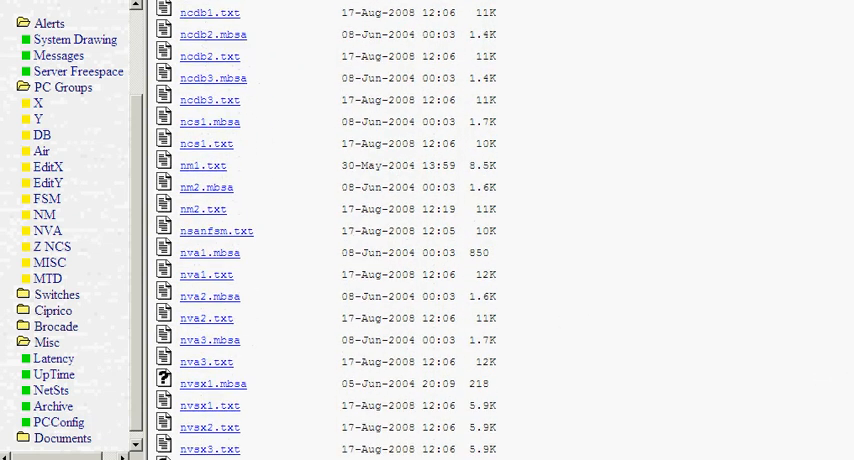
scroll("down", 3)
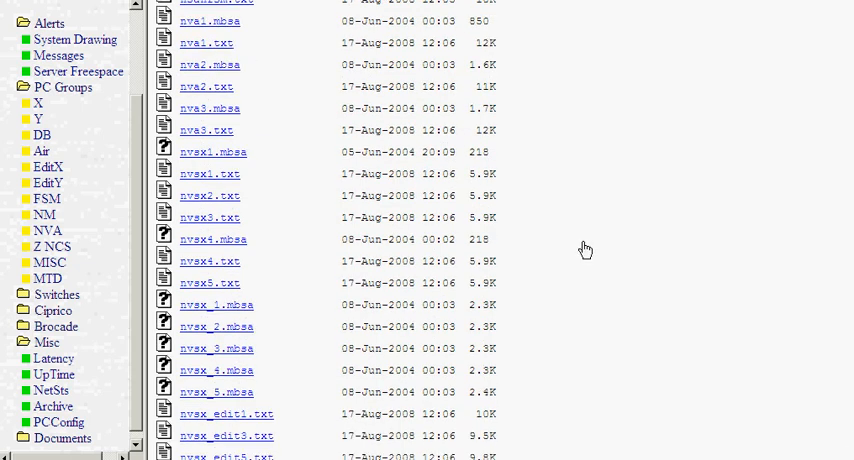
mouse_move(260, 216)
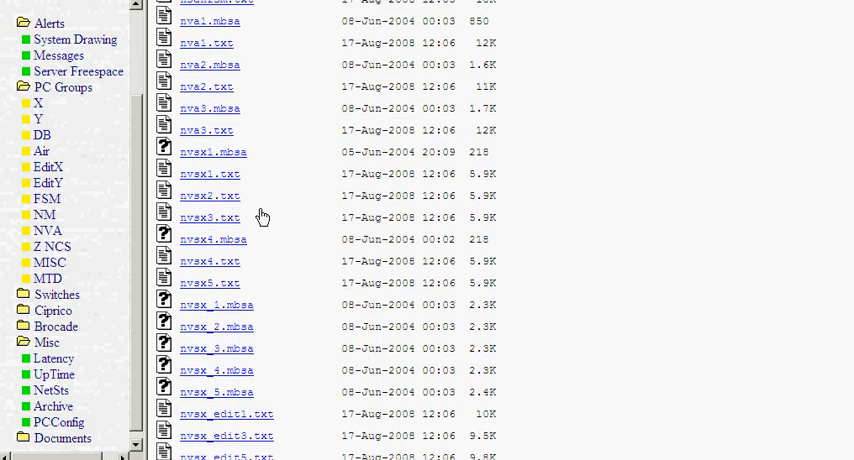
mouse_move(210, 184)
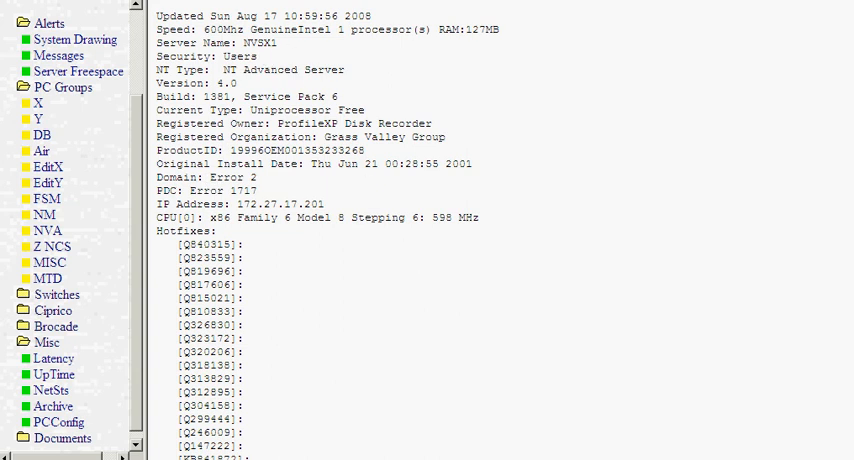
Read through the nvsx1 report's hotfixes, drives, services, network cards and uptime sections
scroll("down", 3)
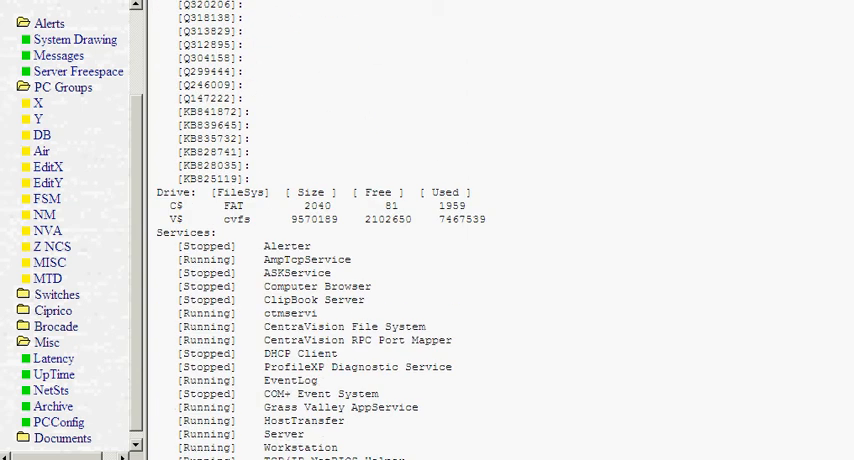
scroll("down", 3)
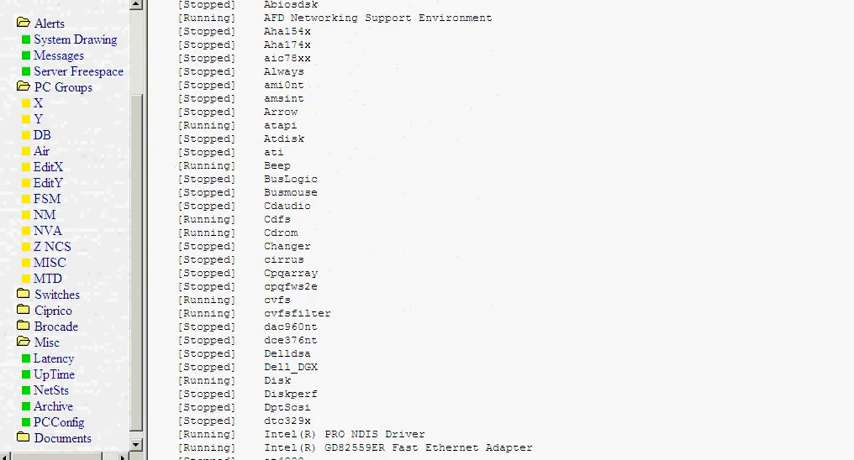
scroll("down", 3)
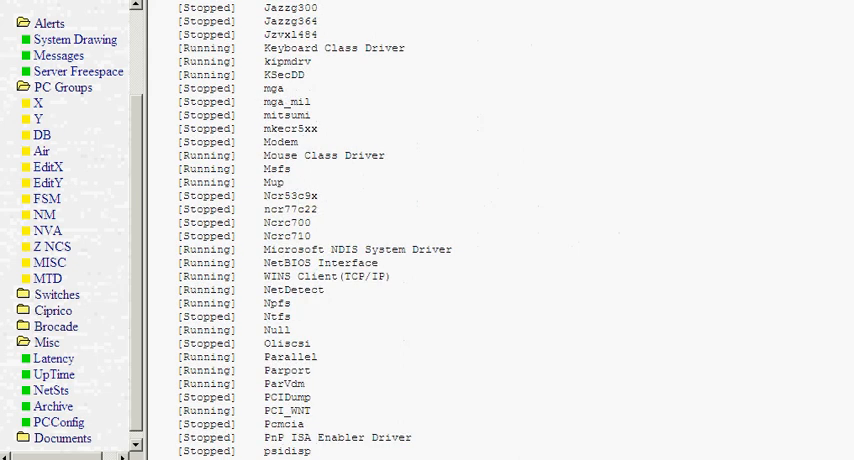
scroll("down", 3)
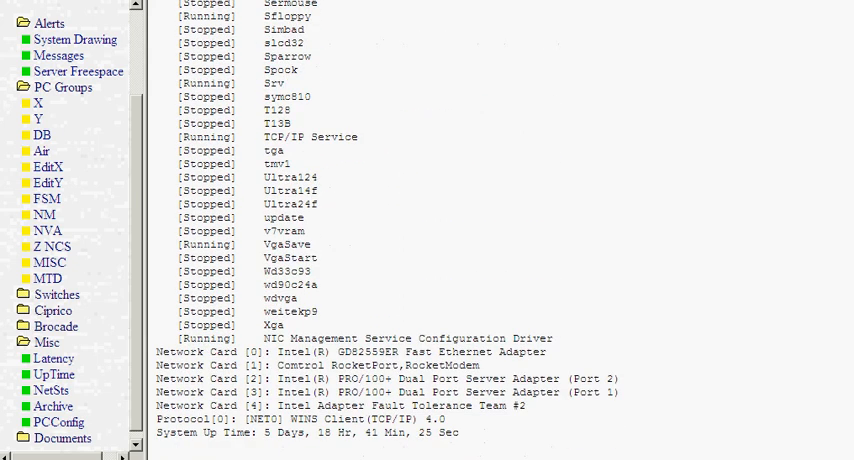
mouse_move(352, 434)
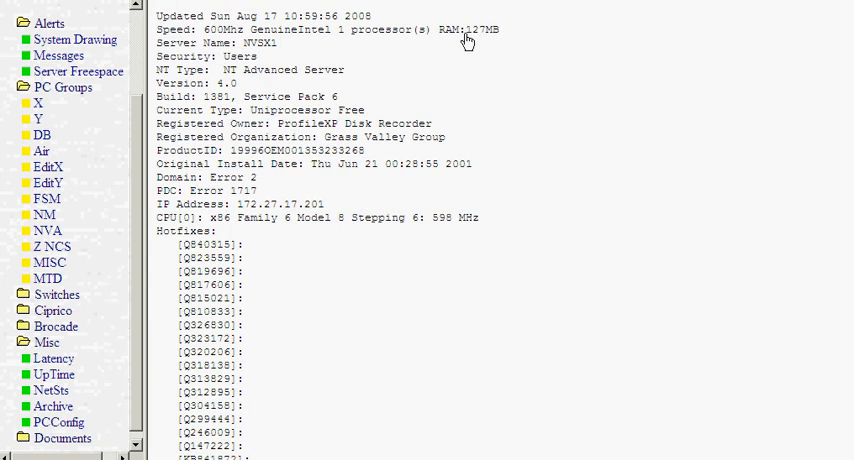
mouse_move(498, 36)
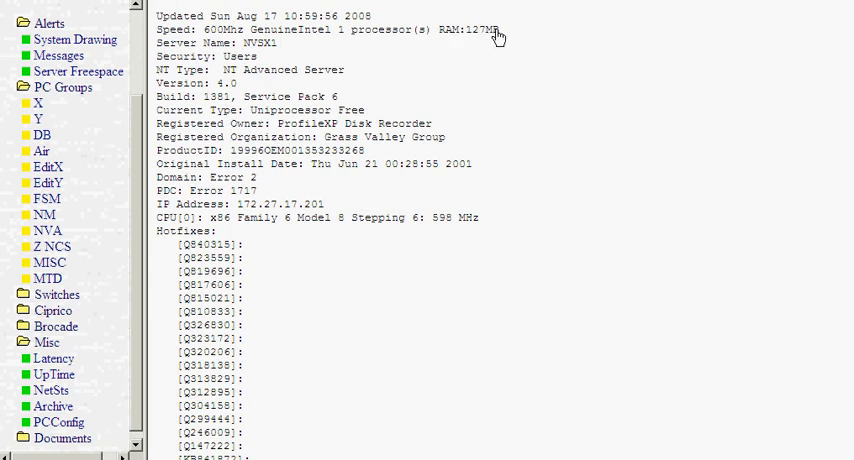
mouse_move(212, 36)
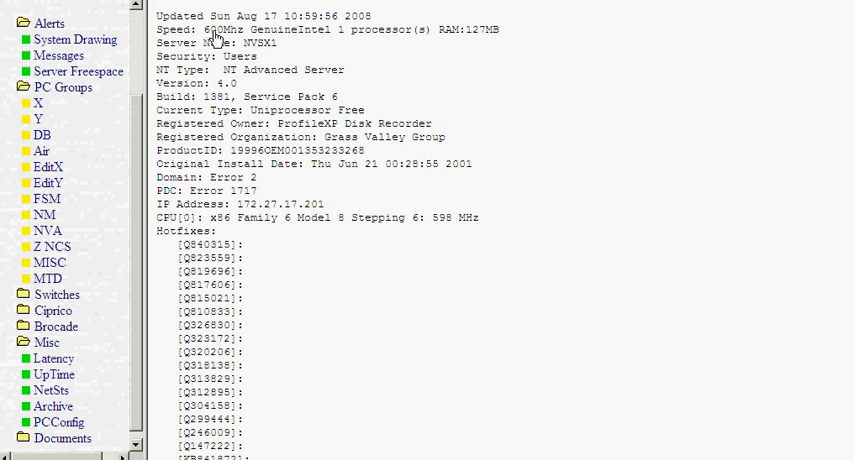
mouse_move(532, 48)
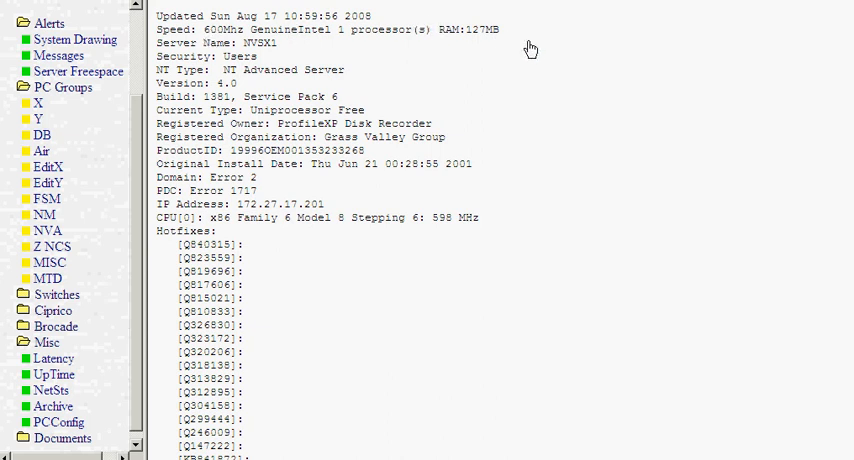
mouse_move(204, 38)
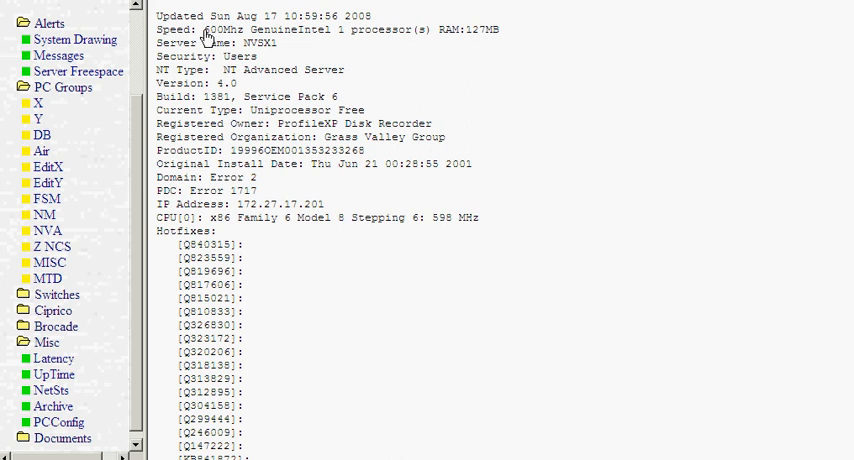